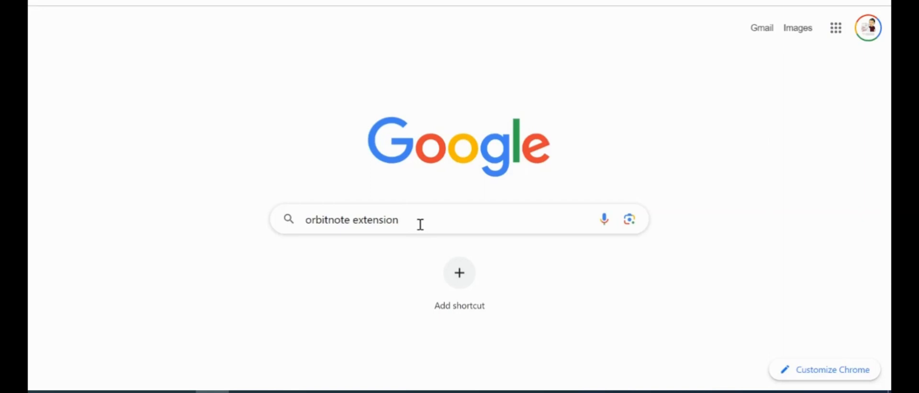
# - Run the Google search for 'orbitnote extension'
pyautogui.press('Enter')
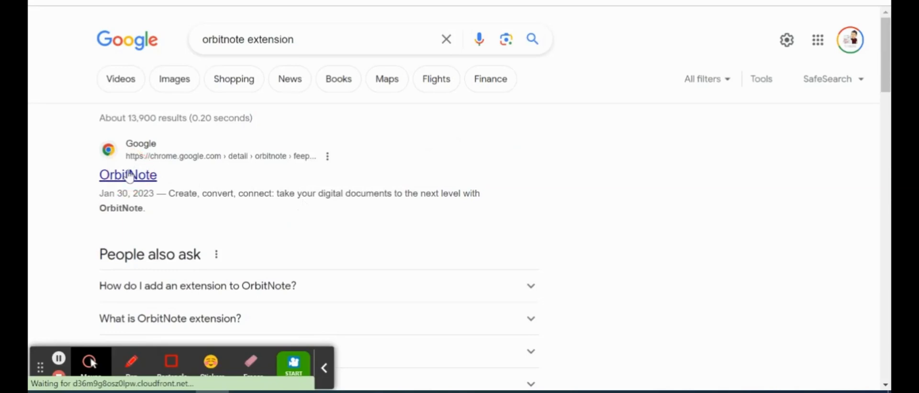
# - Go to the OrbitNote Chrome Web Store listing from the first result
pyautogui.click(127, 174)
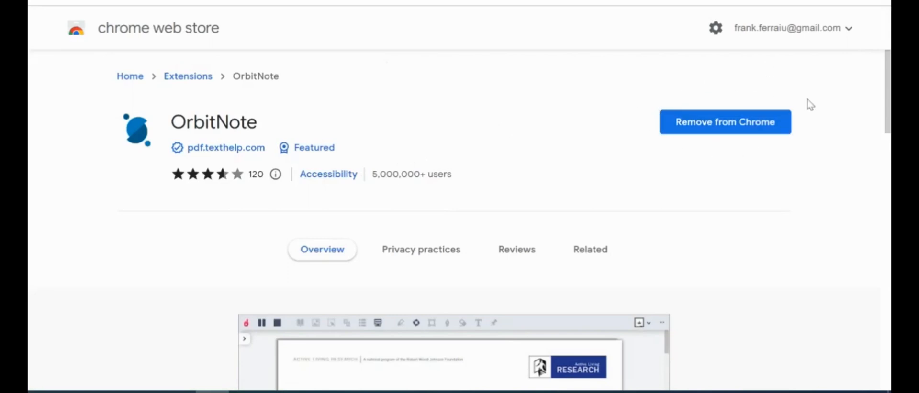
pyautogui.moveTo(598, 158)
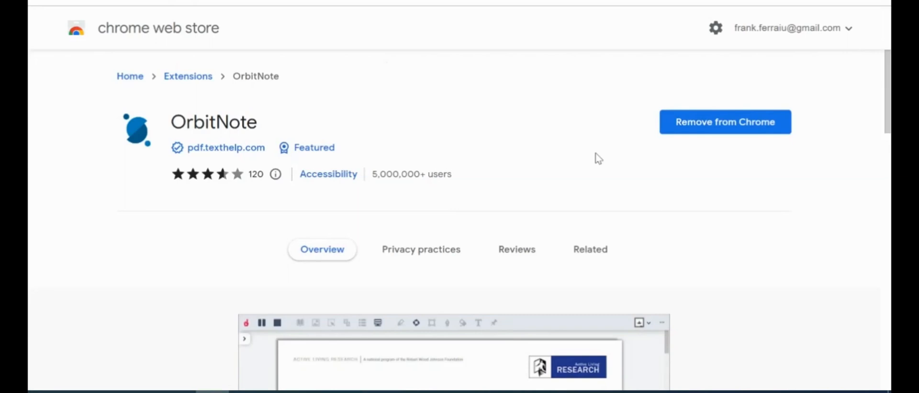
pyautogui.moveTo(661, 154)
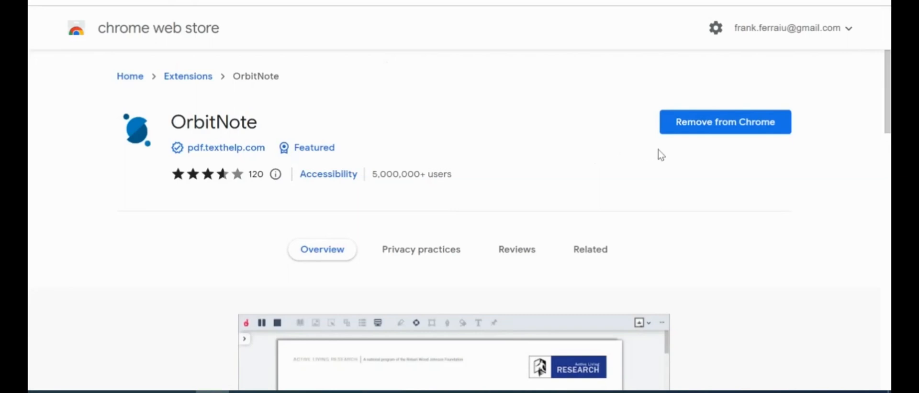
pyautogui.moveTo(762, 151)
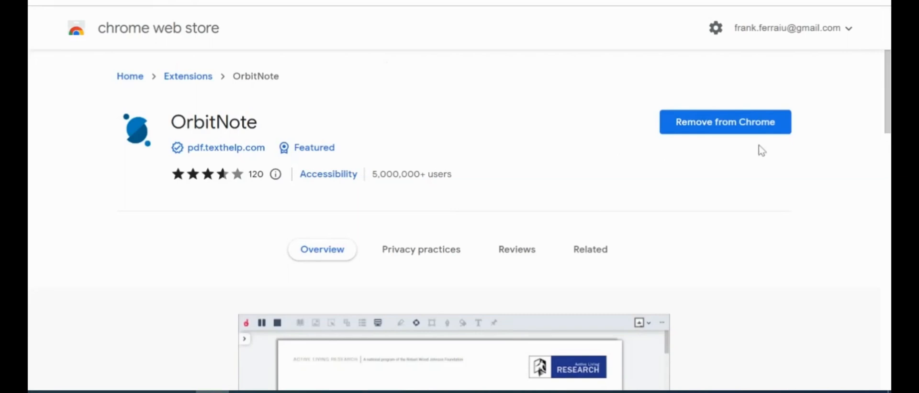
pyautogui.moveTo(579, 145)
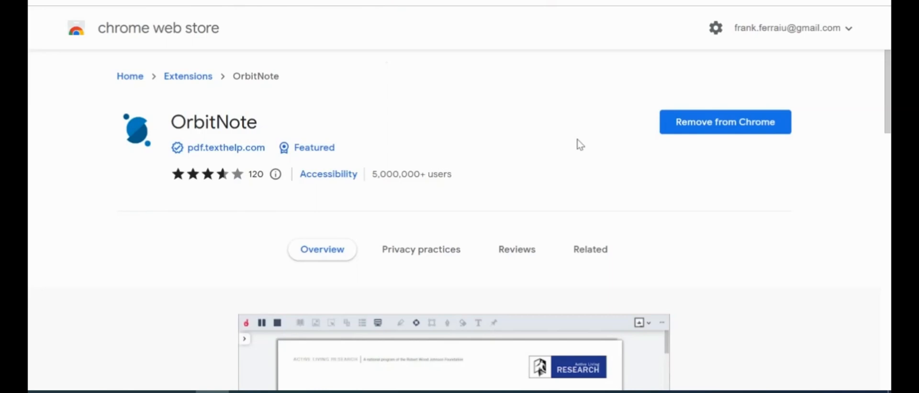
pyautogui.moveTo(481, 136)
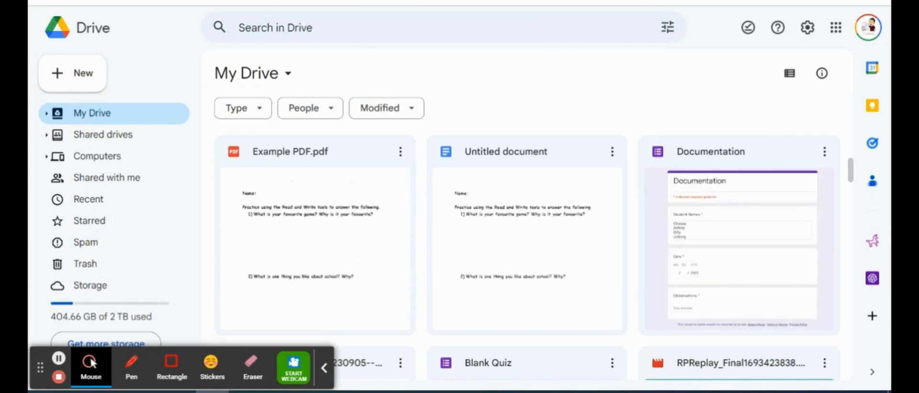
pyautogui.moveTo(321, 366)
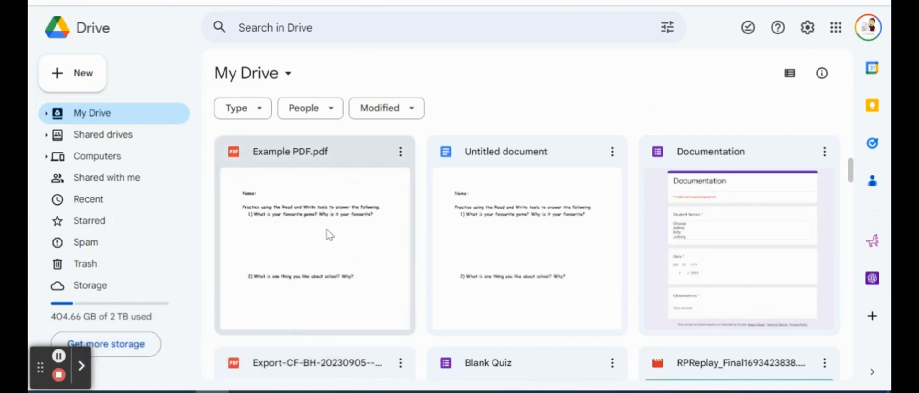
pyautogui.moveTo(310, 240)
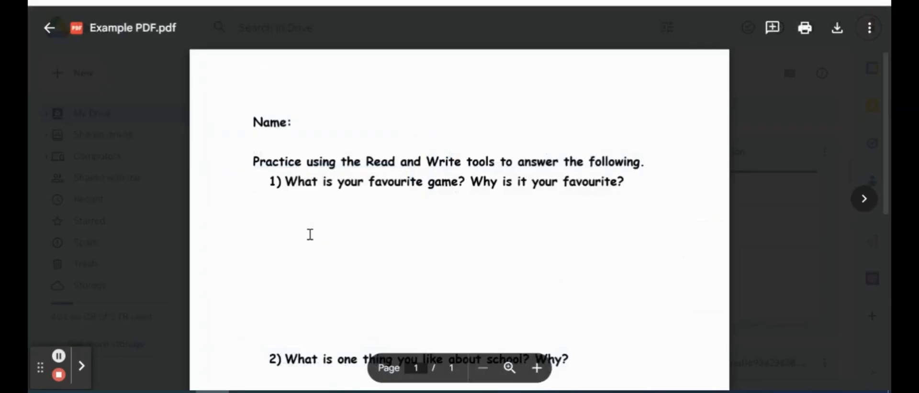
pyautogui.moveTo(414, 258)
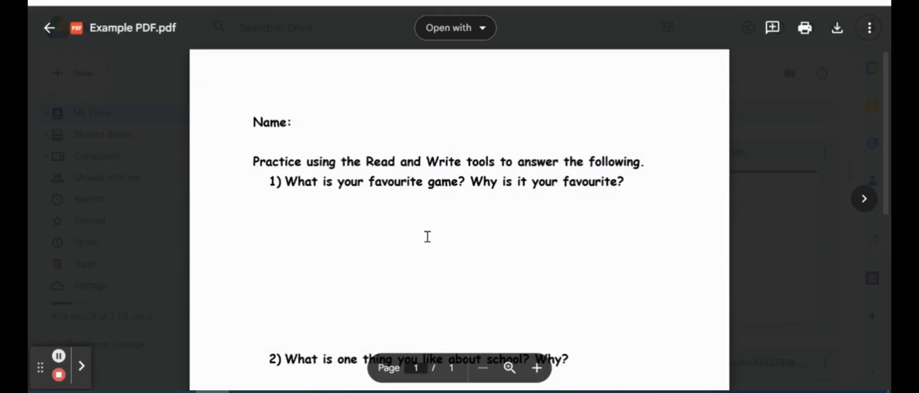
# - Choose OrbitNote from the 'Open with' apps for Example PDF.pdf
pyautogui.click(50, 28)
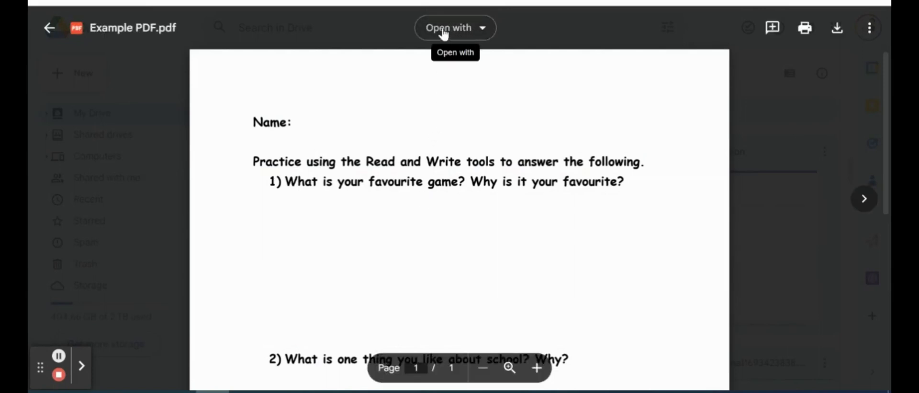
pyautogui.moveTo(480, 34)
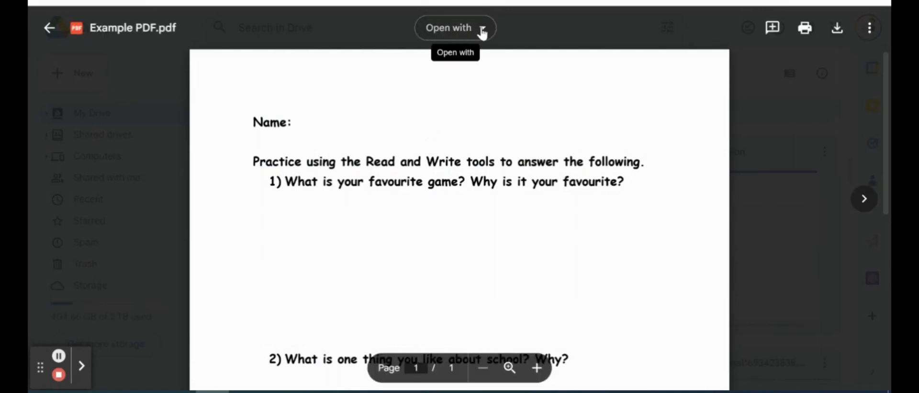
pyautogui.click(455, 28)
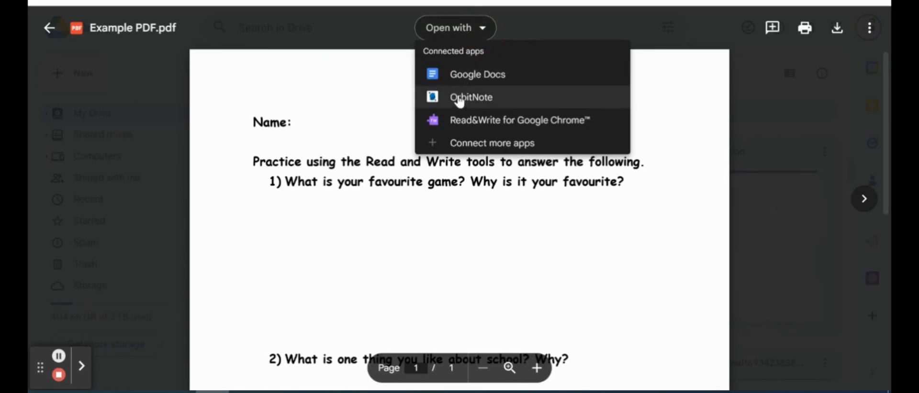
pyautogui.moveTo(485, 102)
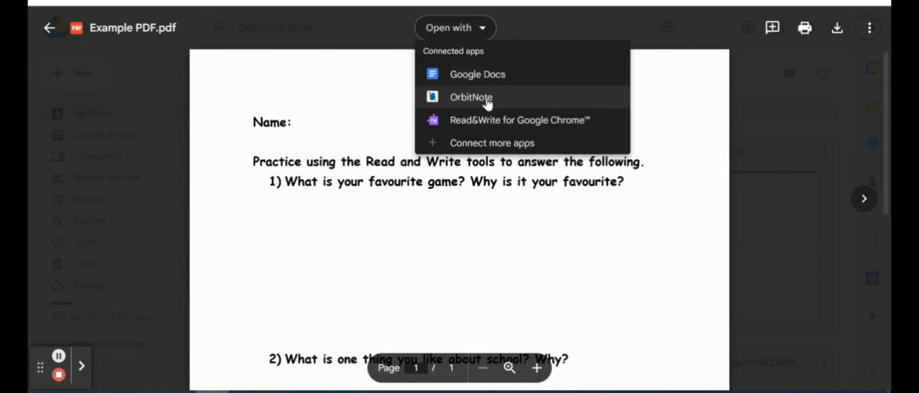
pyautogui.click(471, 97)
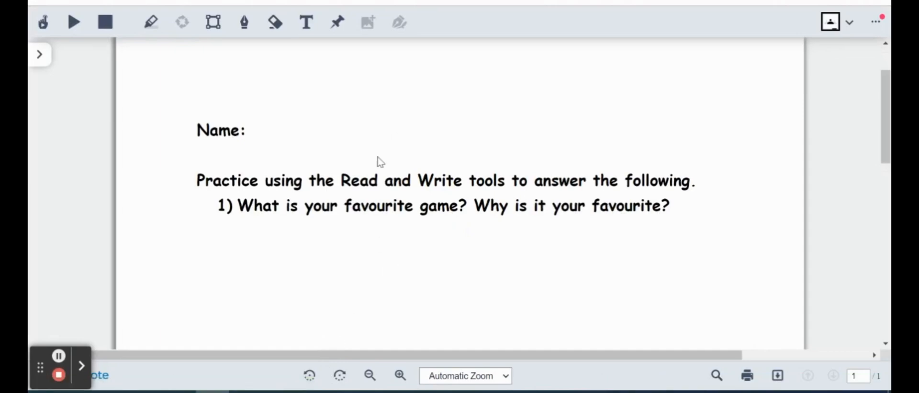
pyautogui.moveTo(292, 145)
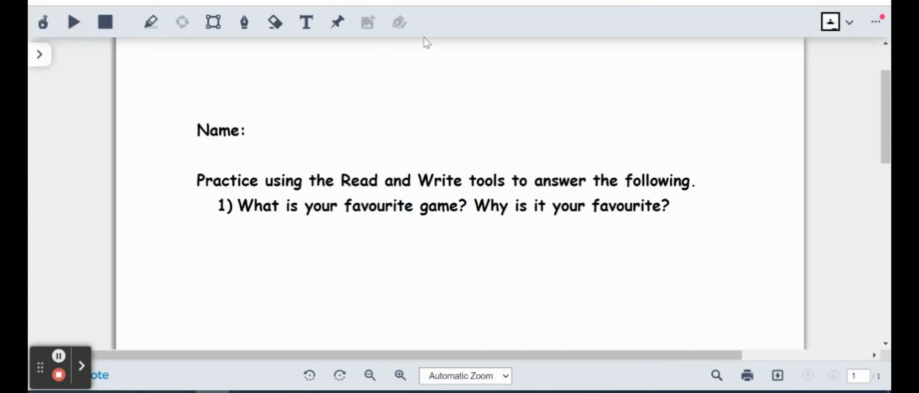
pyautogui.moveTo(433, 146)
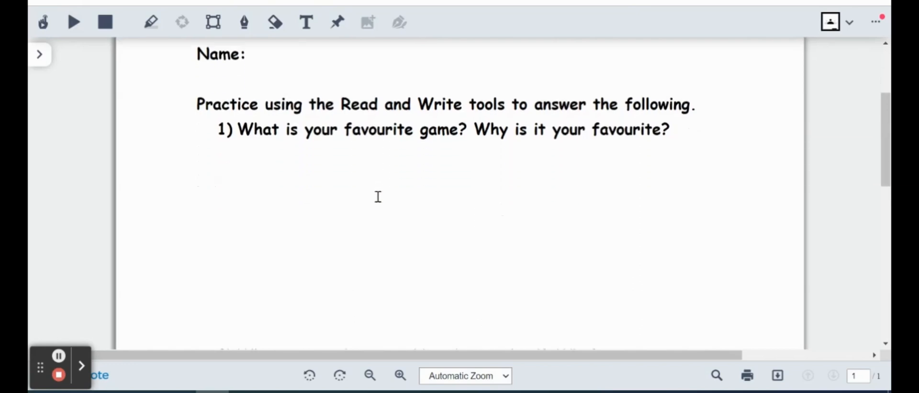
pyautogui.scroll(-3)
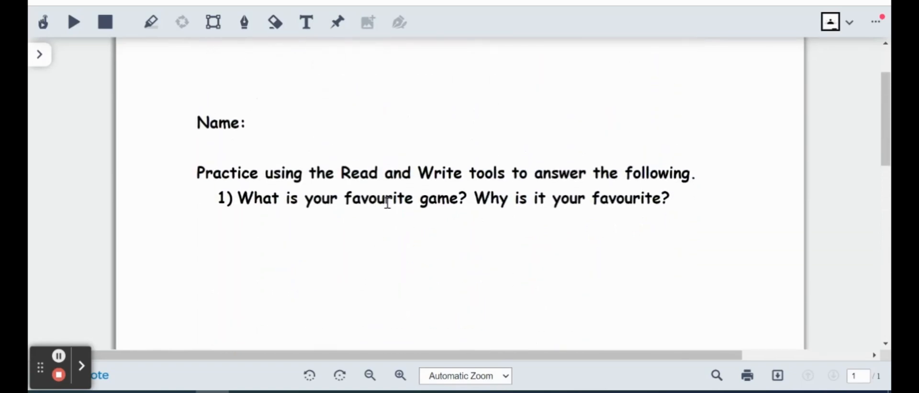
pyautogui.moveTo(298, 160)
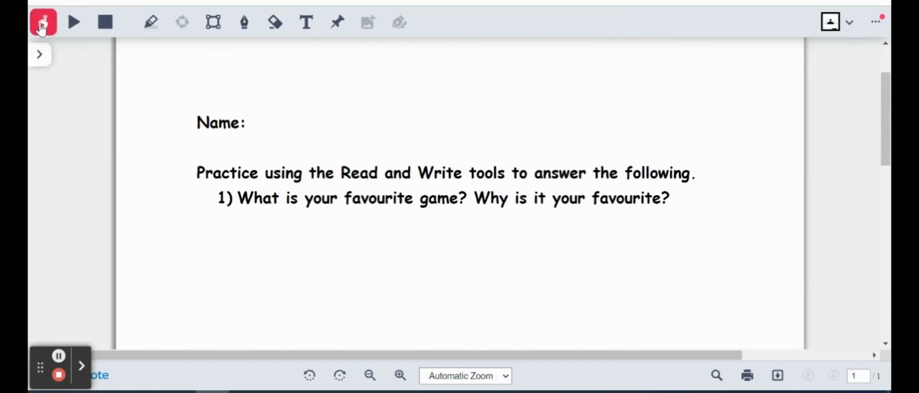
pyautogui.moveTo(42, 22)
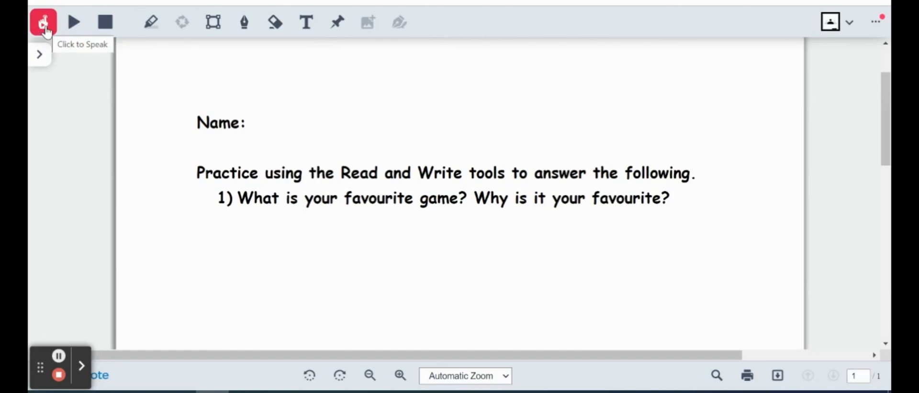
# - Use Click to Speak to have question 1 read aloud with word highlighting
pyautogui.click(42, 22)
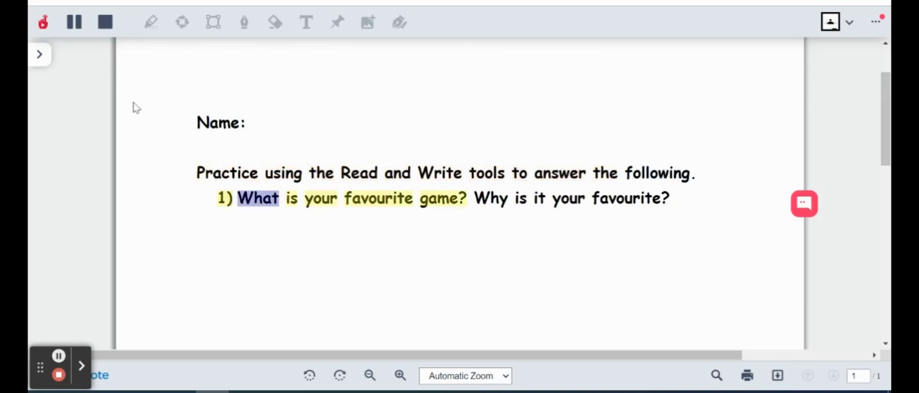
pyautogui.click(42, 21)
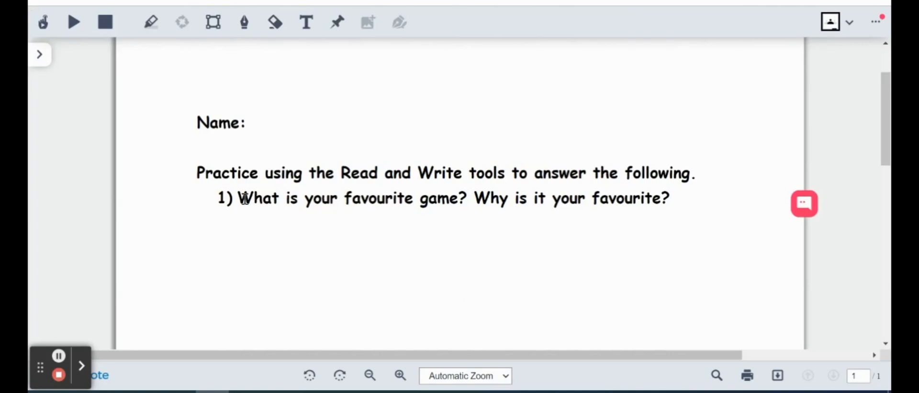
# - Select the 'Practice using the Read and Write tools' sentence, play it fully, then stop playback
pyautogui.moveTo(196, 172); pyautogui.dragTo(339, 172)
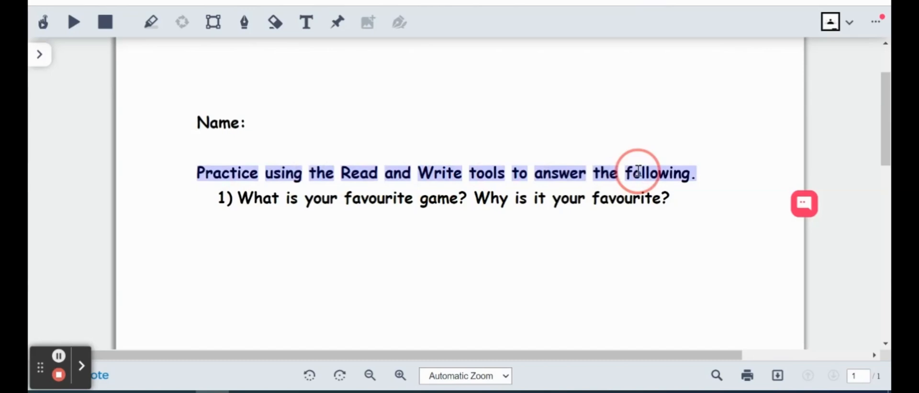
pyautogui.click(73, 22)
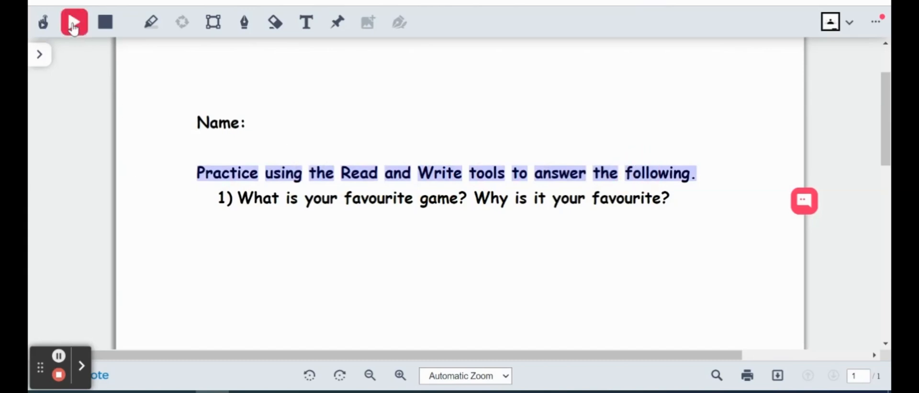
pyautogui.click(74, 23)
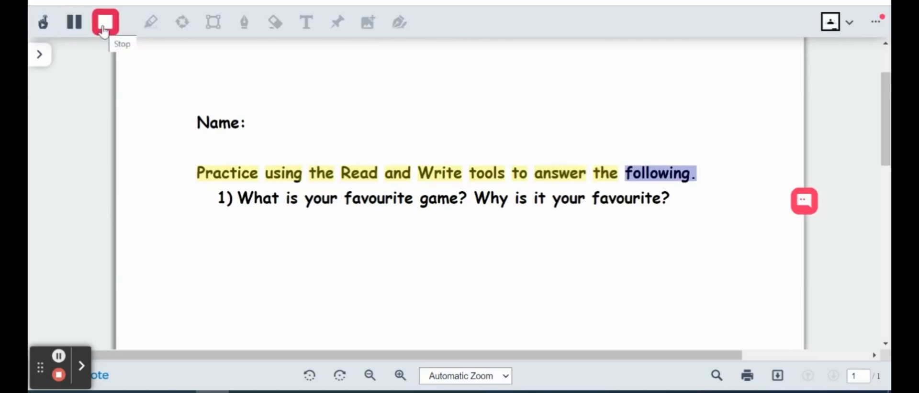
pyautogui.click(105, 21)
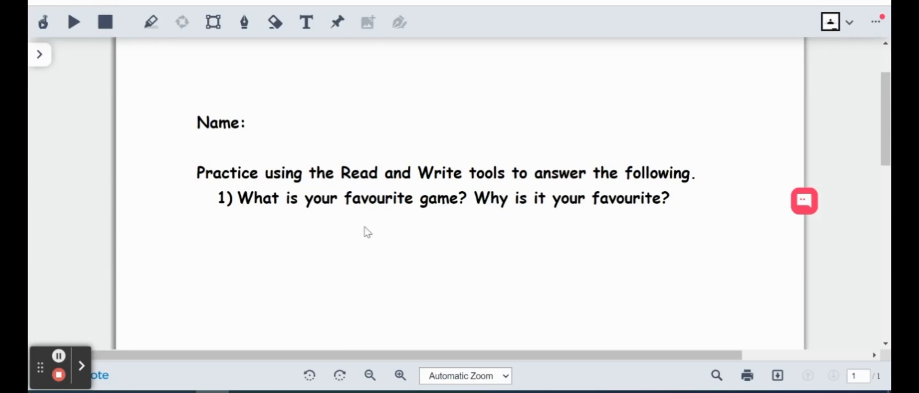
# - Use the Text tool to place an empty text box below question 1
pyautogui.click(305, 21)
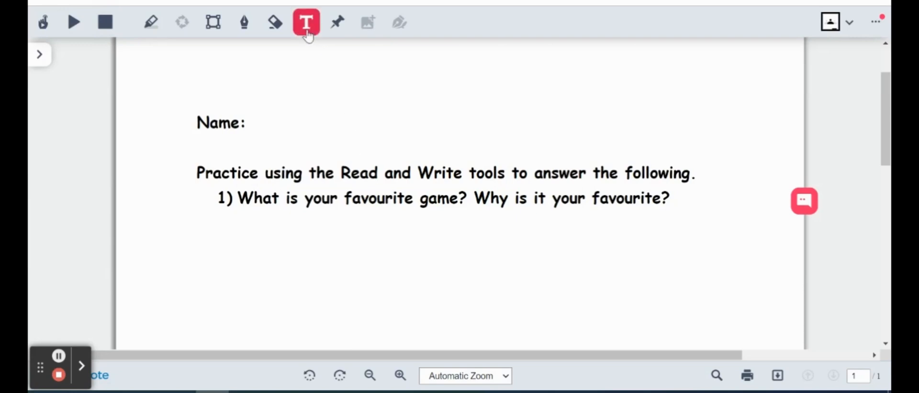
pyautogui.moveTo(306, 22)
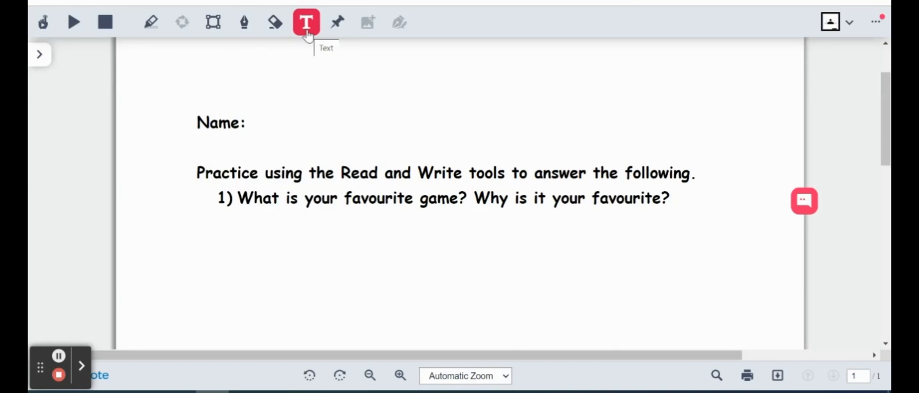
pyautogui.click(305, 22)
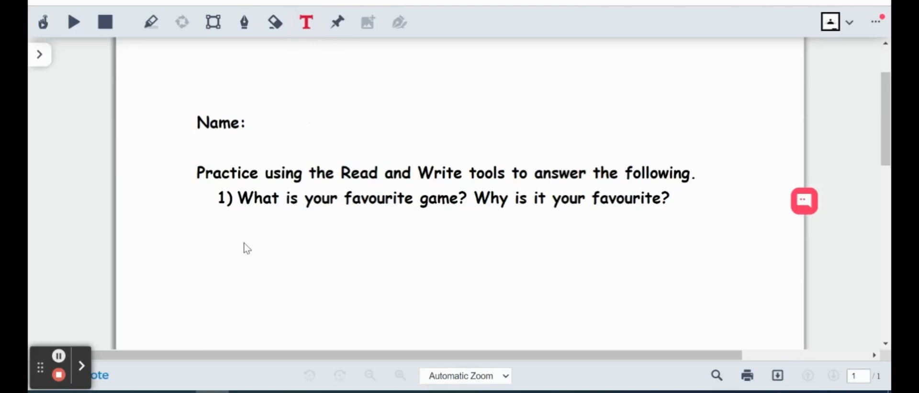
pyautogui.click(232, 229)
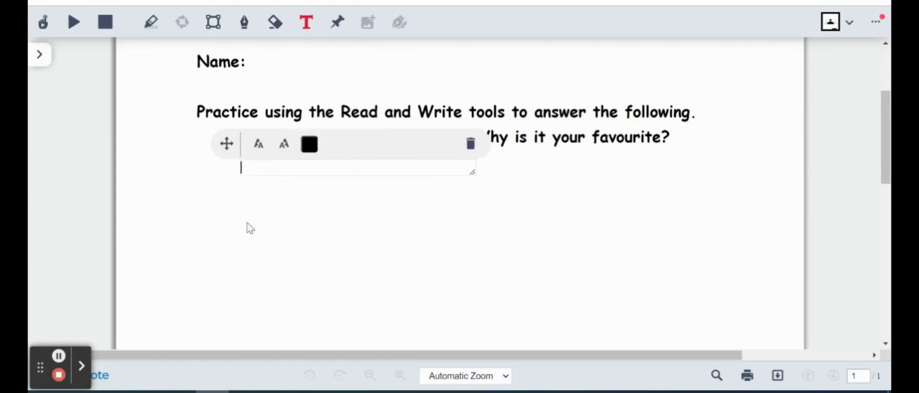
# - Enter 'My favourite game is Monopoly because it is a game that lasts a long time'
pyautogui.write('My')
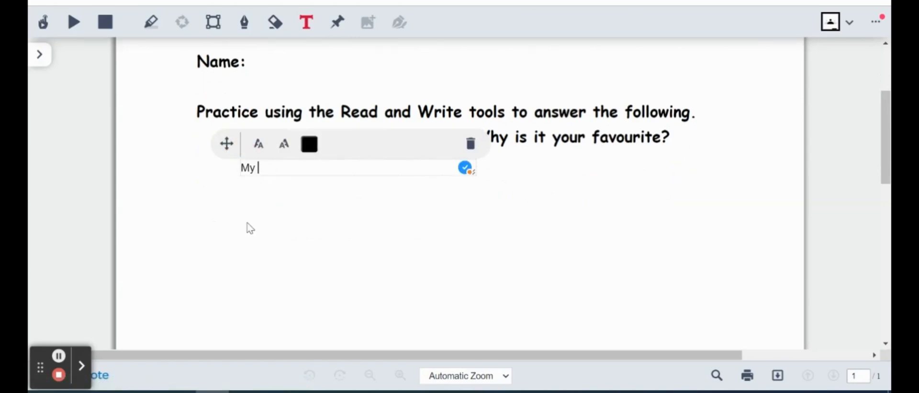
pyautogui.write('favourite game')
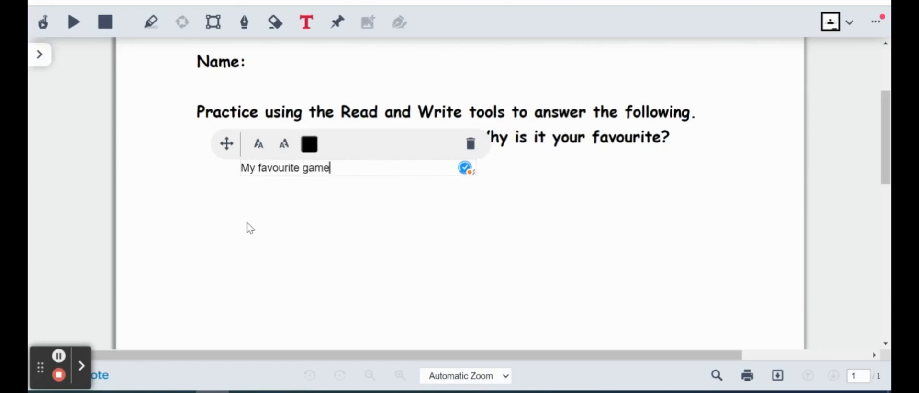
pyautogui.write('is Monop')
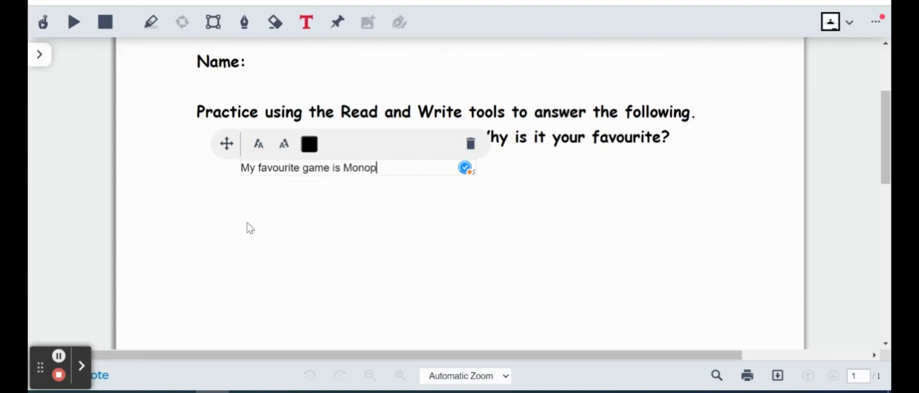
pyautogui.write('ly because')
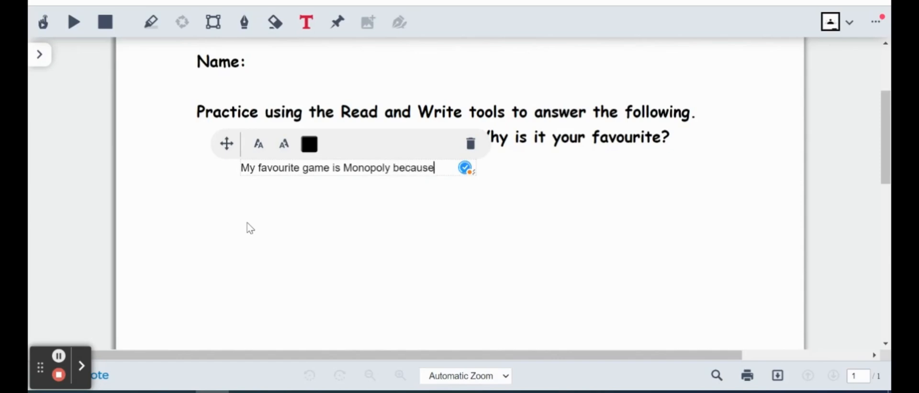
pyautogui.write('it')
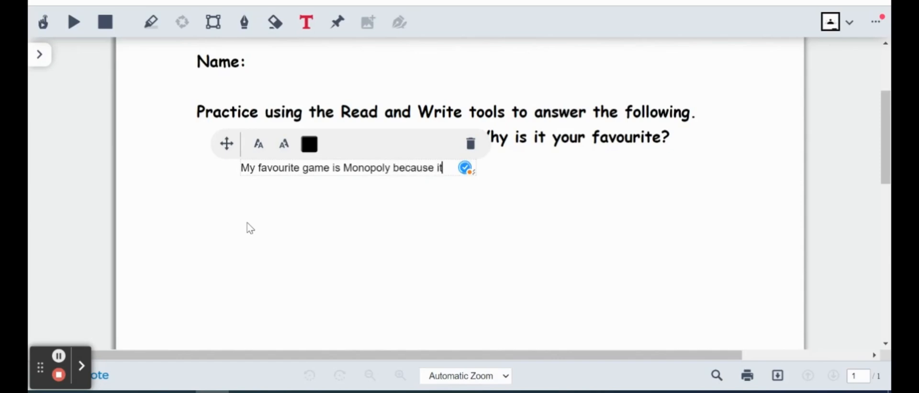
pyautogui.write('is a game th')
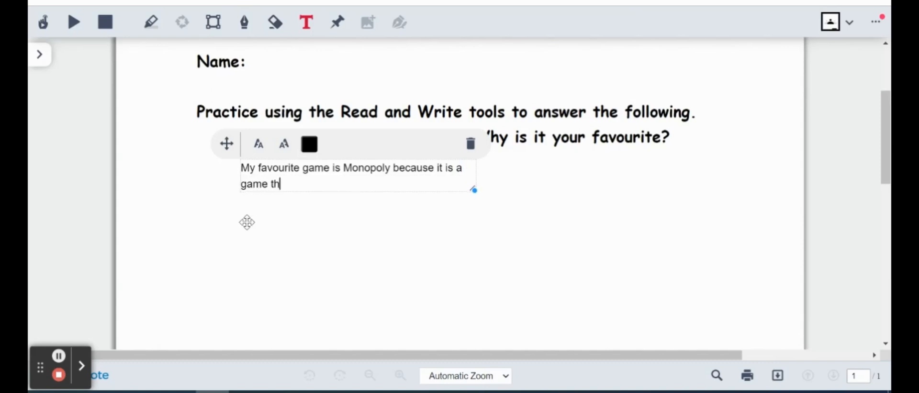
pyautogui.write('at lasts a long time.')
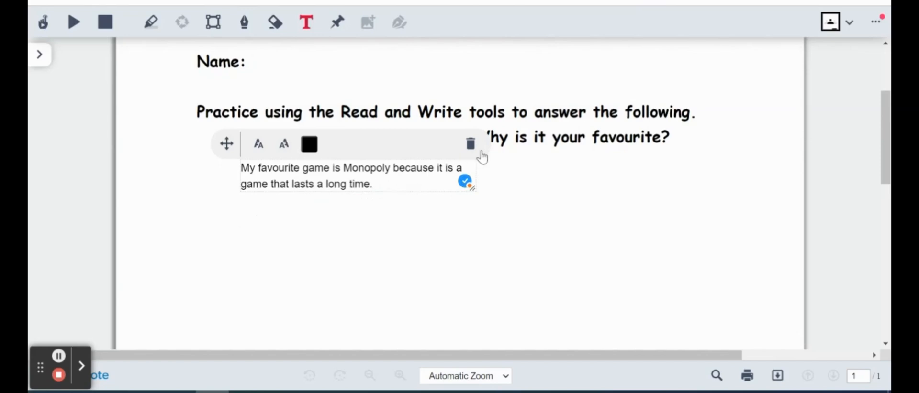
pyautogui.moveTo(498, 189)
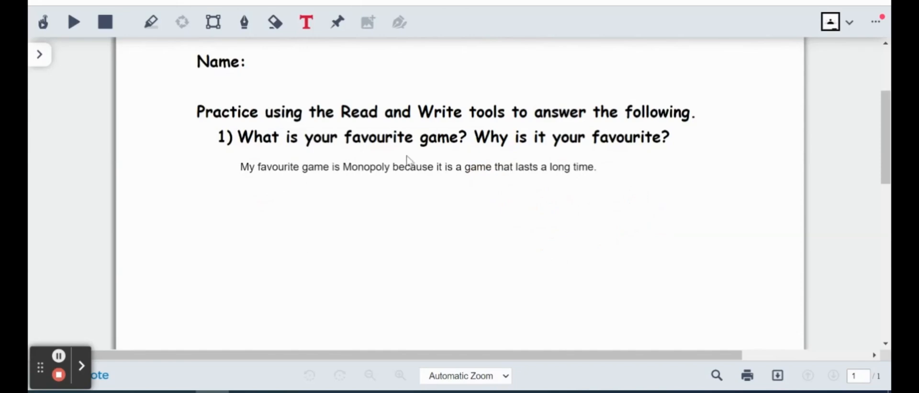
pyautogui.moveTo(453, 220)
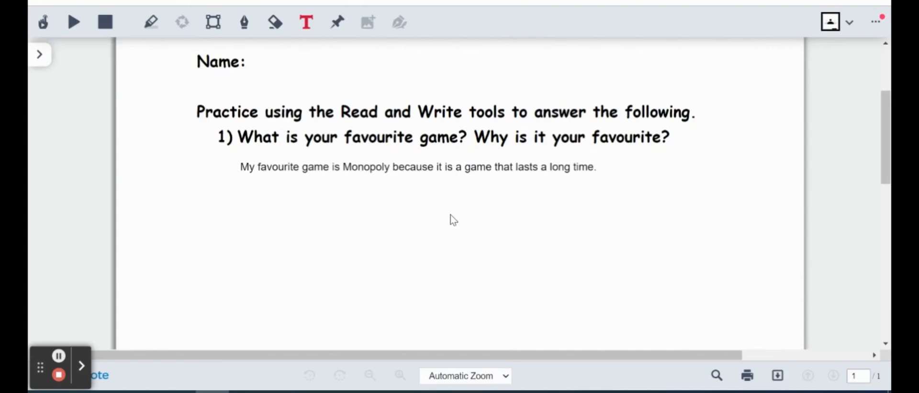
pyautogui.moveTo(417, 166)
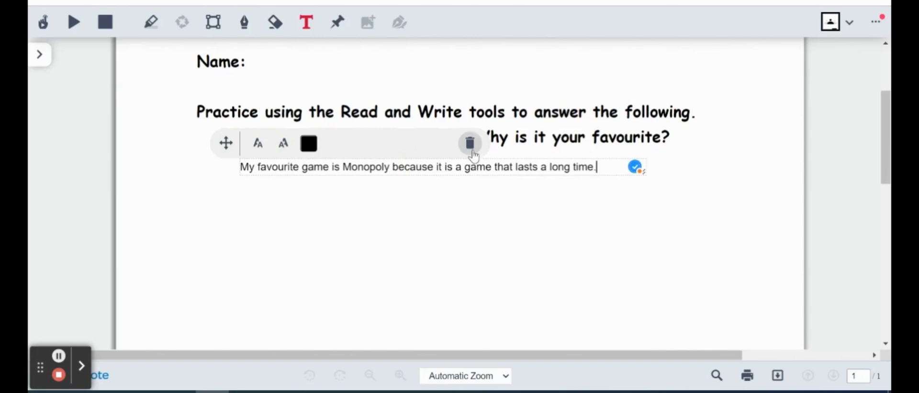
# - Delete the Monopoly answer text box with its trash icon
pyautogui.click(470, 143)
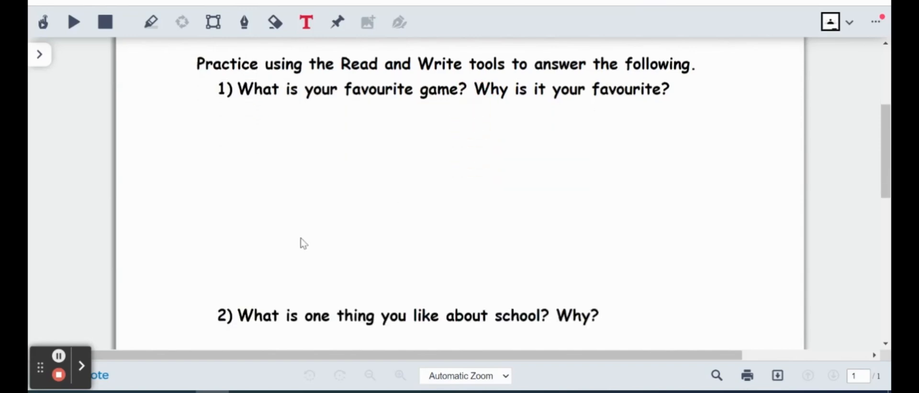
# - Reselect the Text tool, then switch to the Example Classroom tab
pyautogui.click(305, 21)
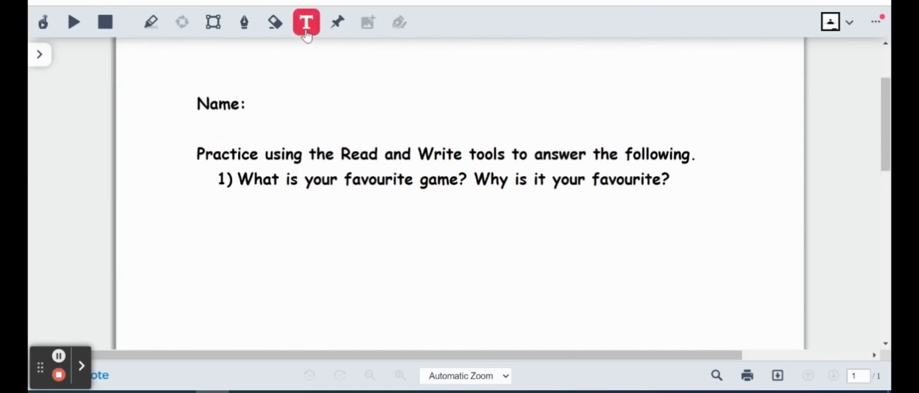
pyautogui.click(305, 22)
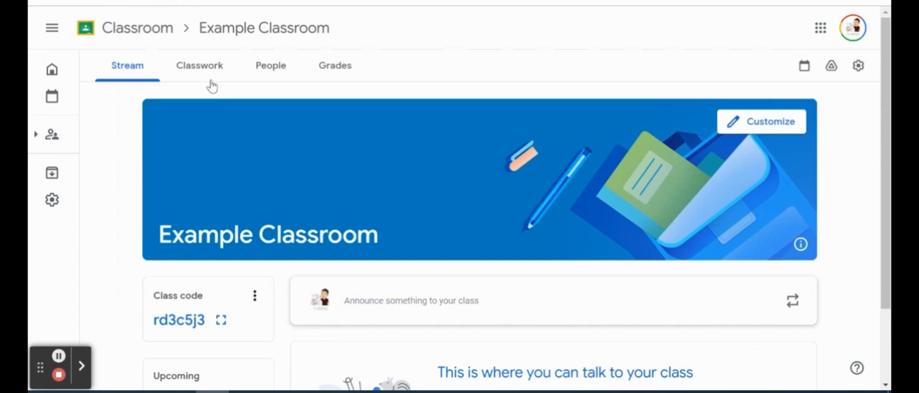
# - From Classwork, create a new Assignment in Example Classroom
pyautogui.click(199, 65)
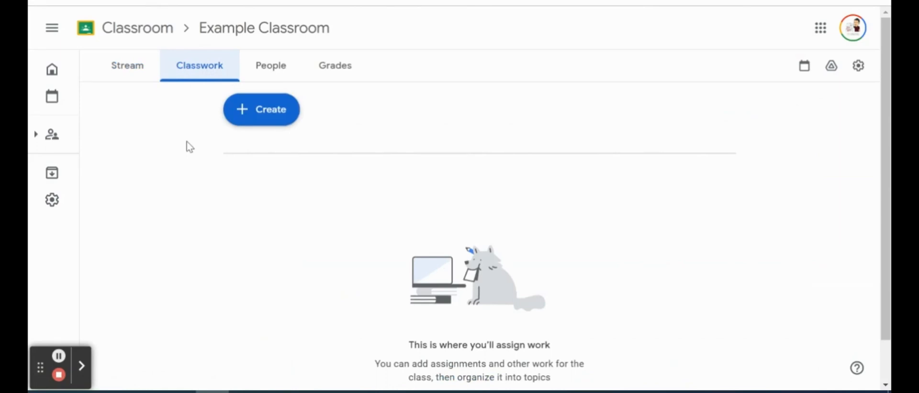
pyautogui.moveTo(270, 123)
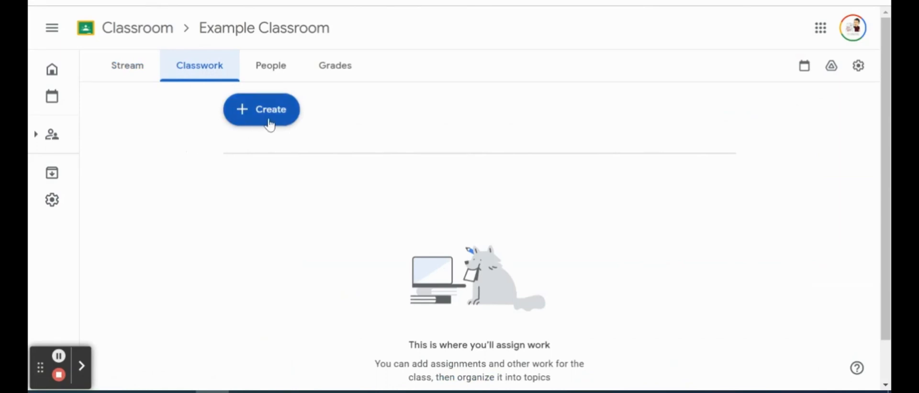
pyautogui.click(261, 109)
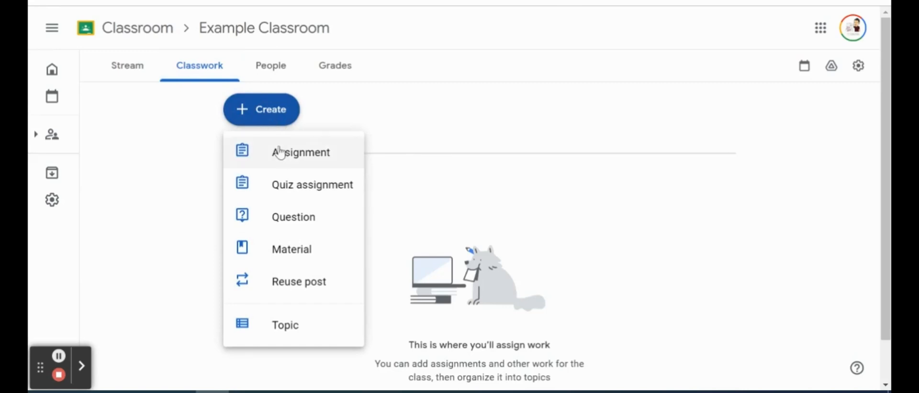
pyautogui.click(300, 153)
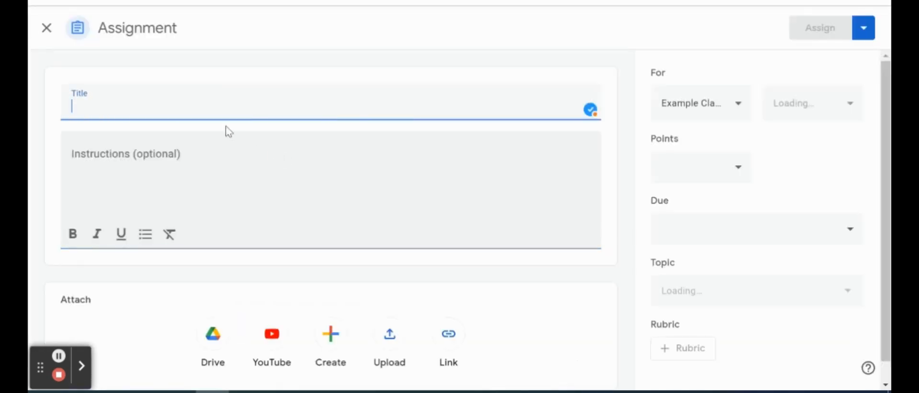
# - Enter "Example PDF" as the assignment title
pyautogui.write('Example PDF')
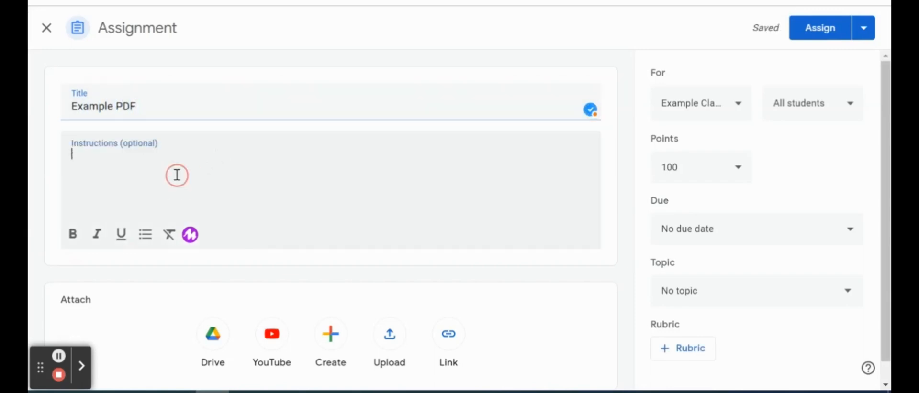
pyautogui.moveTo(404, 182)
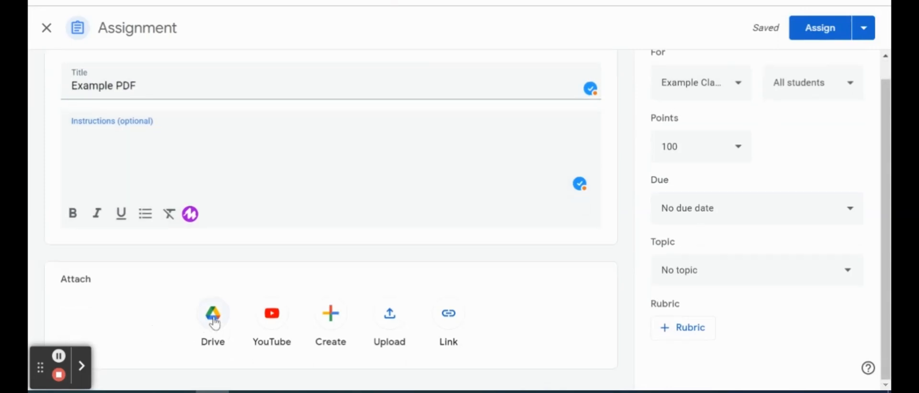
# - Attach Example PDF.pdf from Google Drive's Recent files to the assignment
pyautogui.click(212, 314)
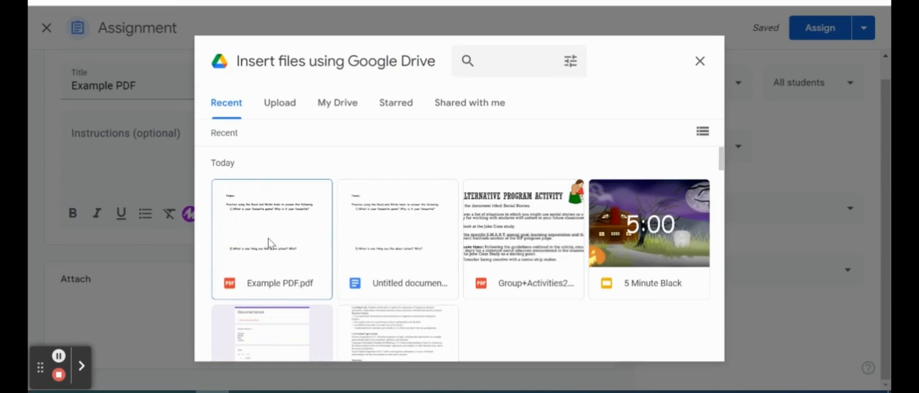
pyautogui.doubleClick(272, 239)
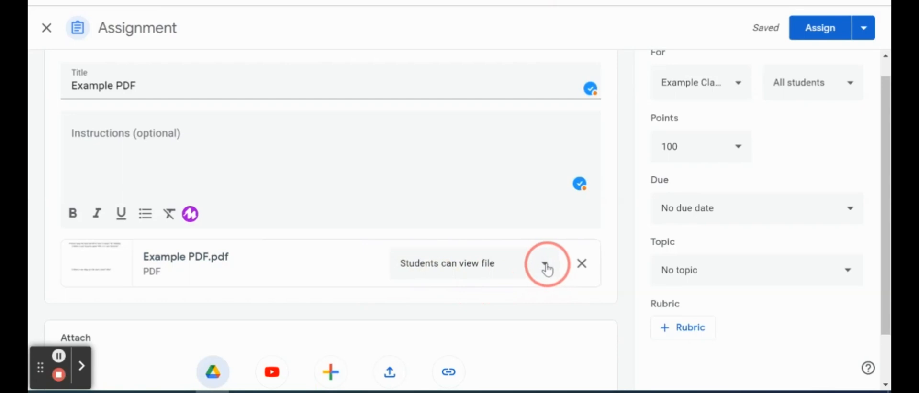
# - Set the attachment to Make a copy for each student and assign it to Example Classroom
pyautogui.click(546, 264)
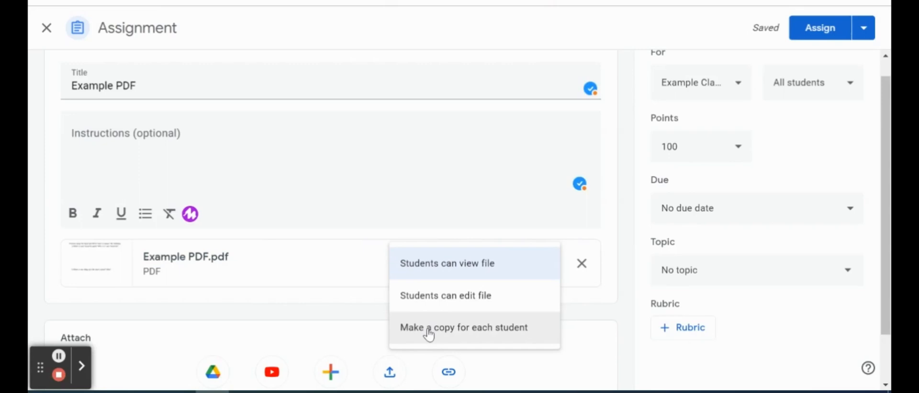
pyautogui.click(463, 327)
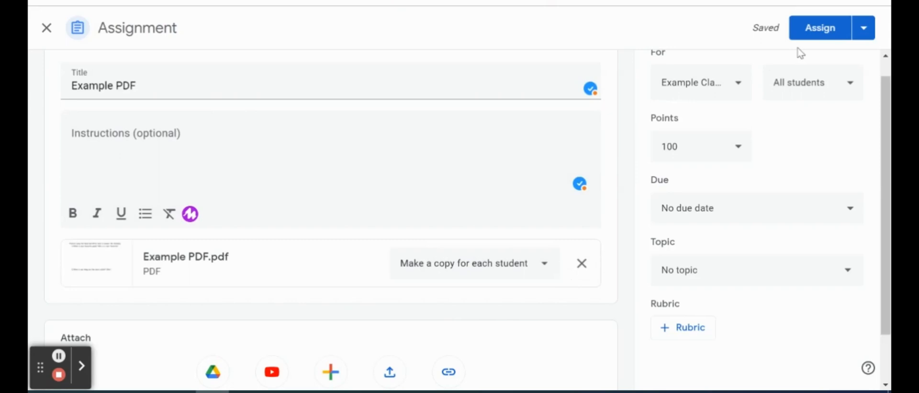
pyautogui.click(819, 28)
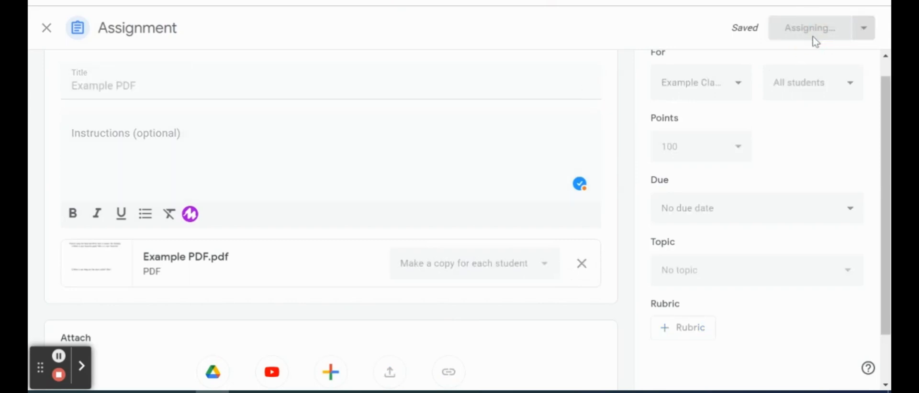
pyautogui.moveTo(302, 163)
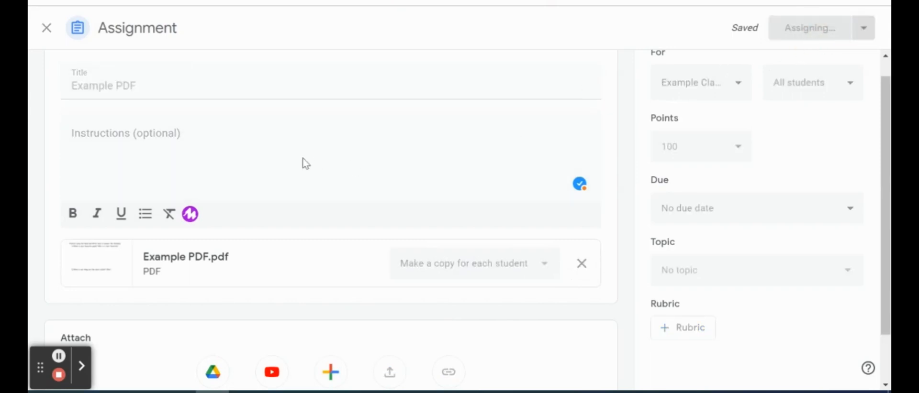
pyautogui.click(809, 27)
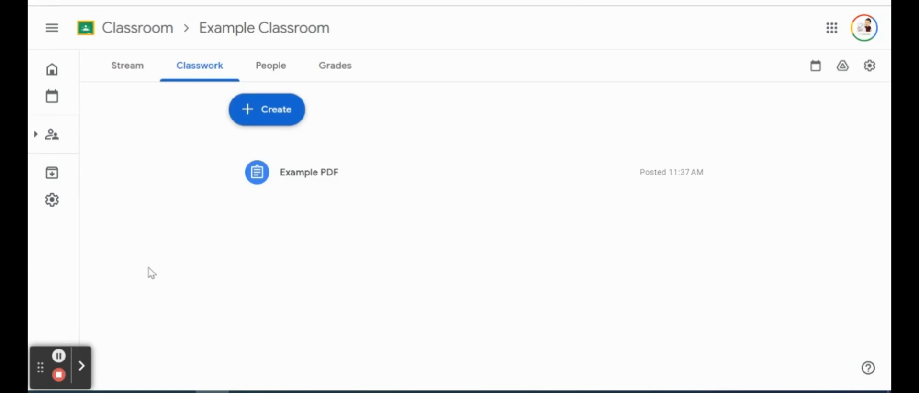
pyautogui.moveTo(280, 202)
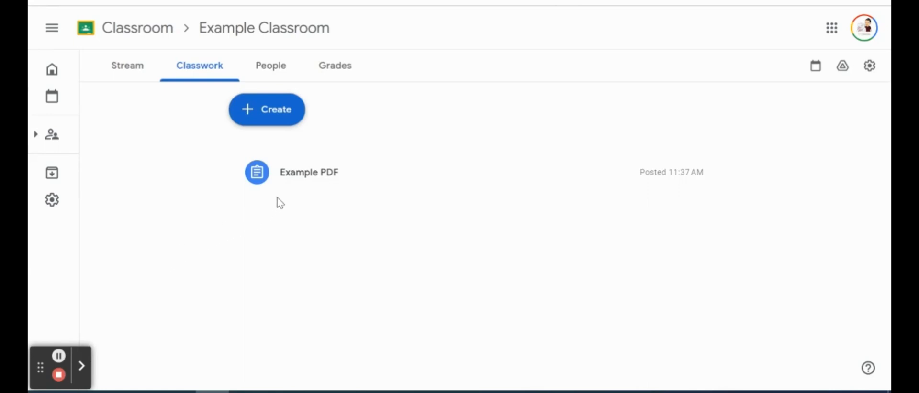
# - Review the student work for Example PDF, showing New Student's turned-in copy
pyautogui.click(308, 171)
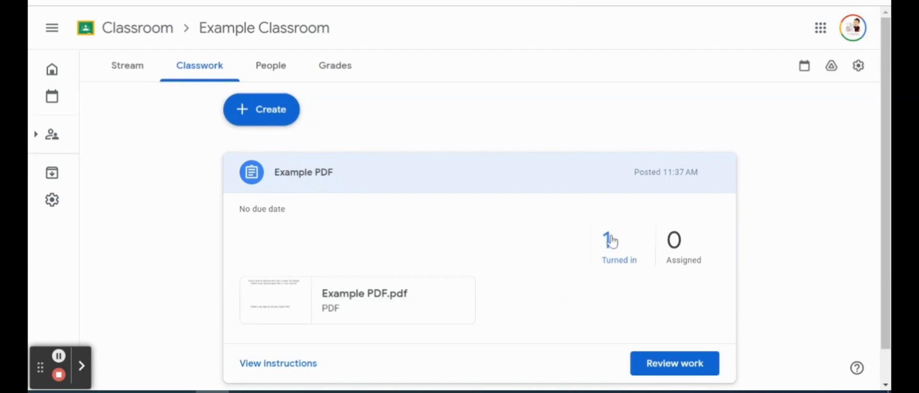
pyautogui.click(673, 363)
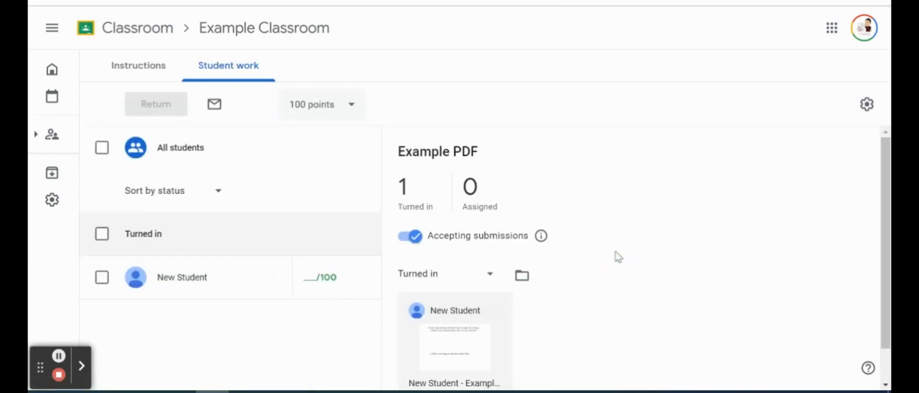
pyautogui.scroll(-3)
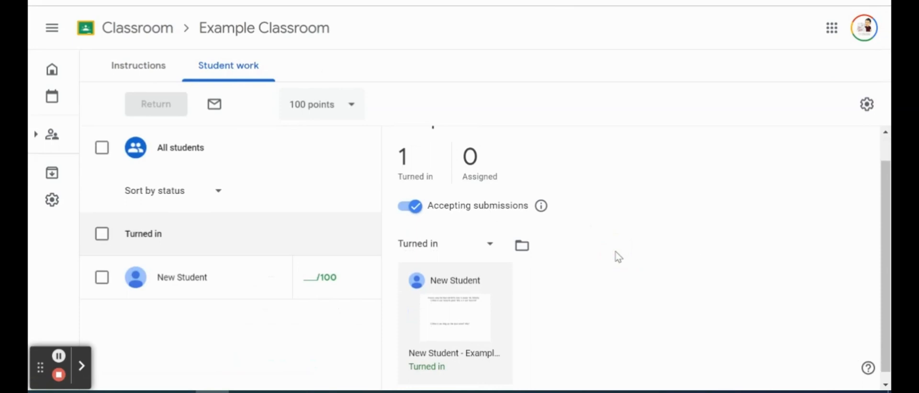
pyautogui.moveTo(492, 318)
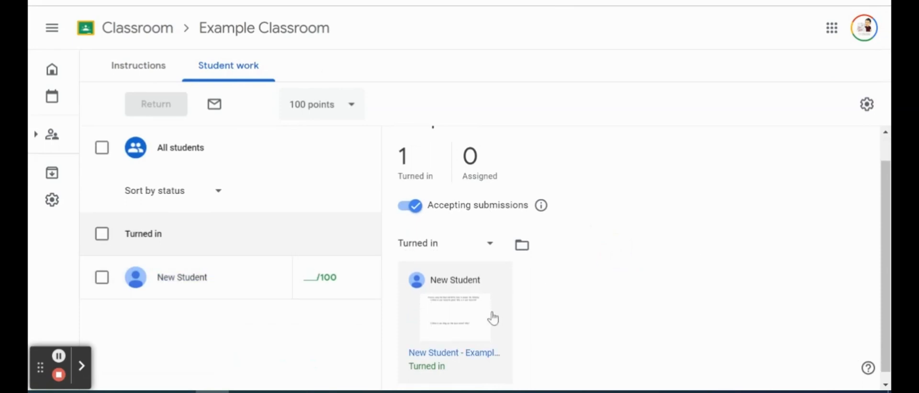
pyautogui.moveTo(458, 326)
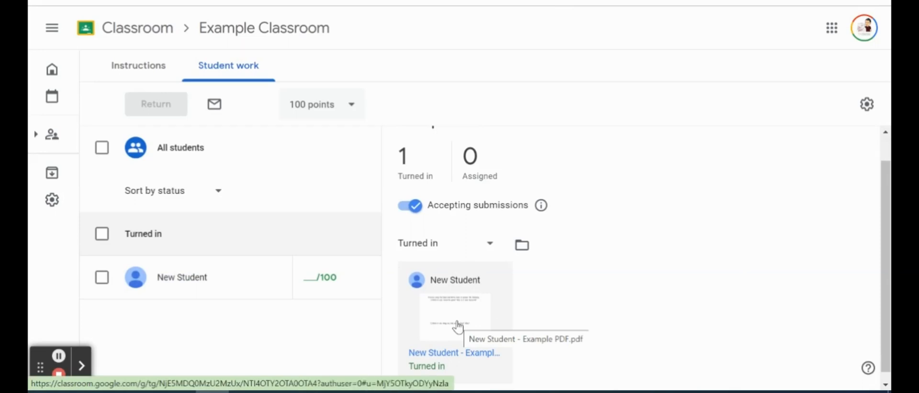
# - View New Student's submitted PDF in OrbitNote and read the Tetris answer
pyautogui.click(455, 317)
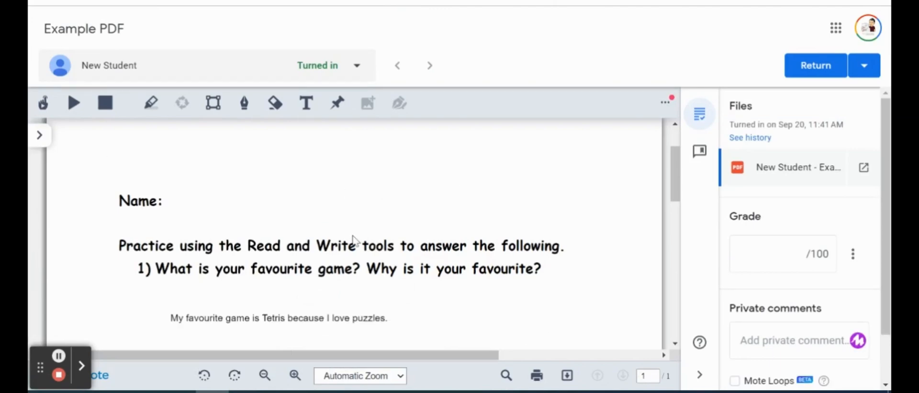
pyautogui.scroll(-3)
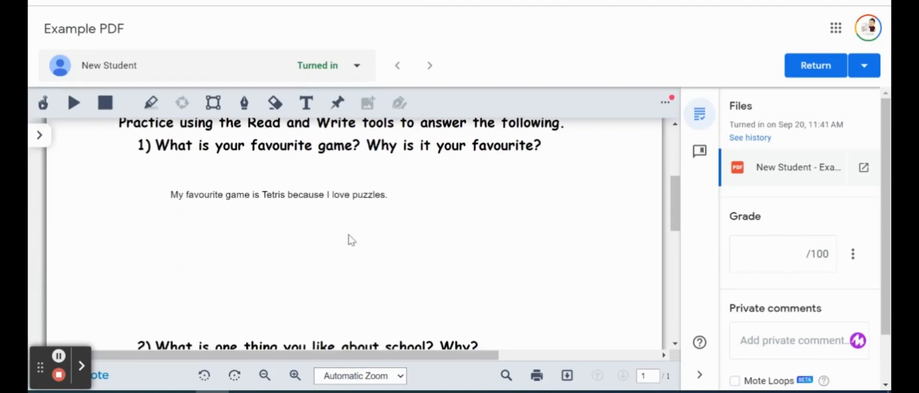
pyautogui.scroll(-3)
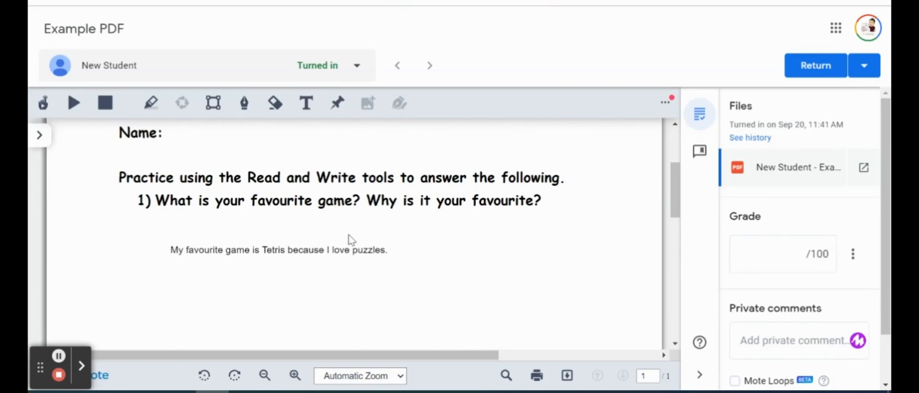
pyautogui.moveTo(349, 221)
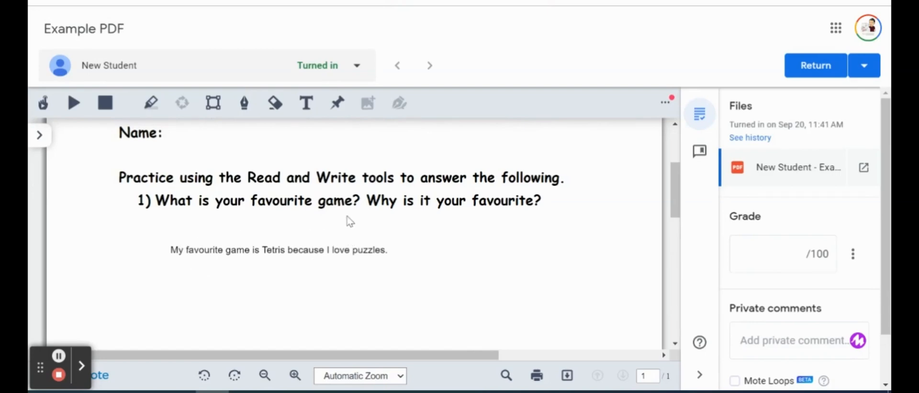
pyautogui.moveTo(243, 264)
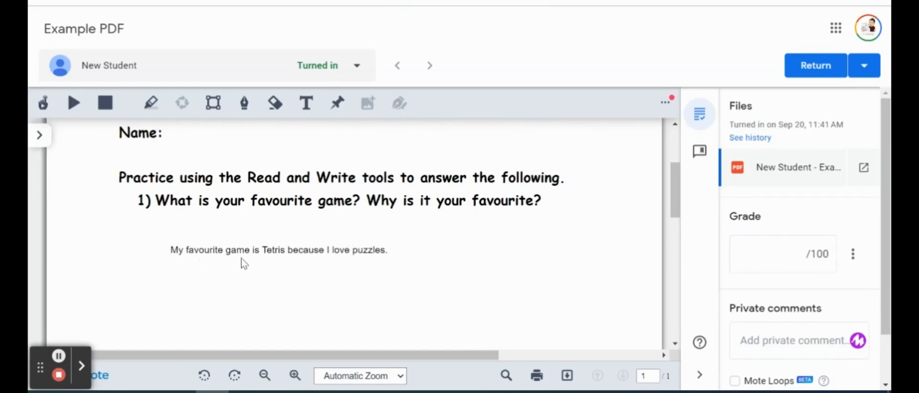
pyautogui.moveTo(252, 167)
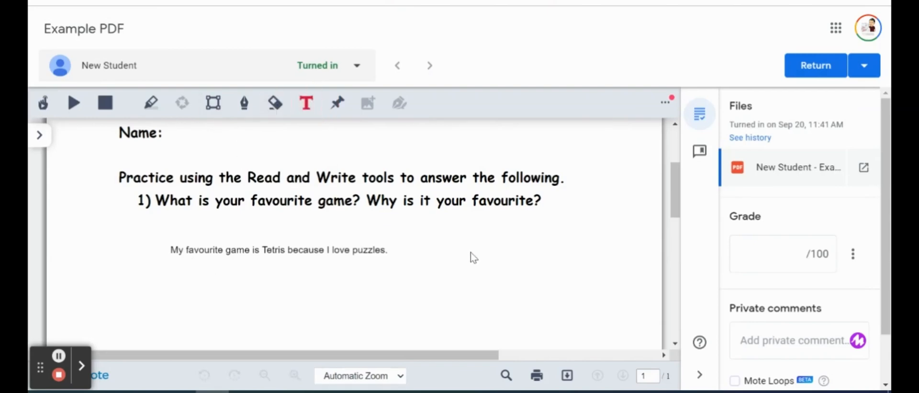
# - Write "What is the highest level you have made it" in a text box positioned beside the Tetris answer
pyautogui.write('H')
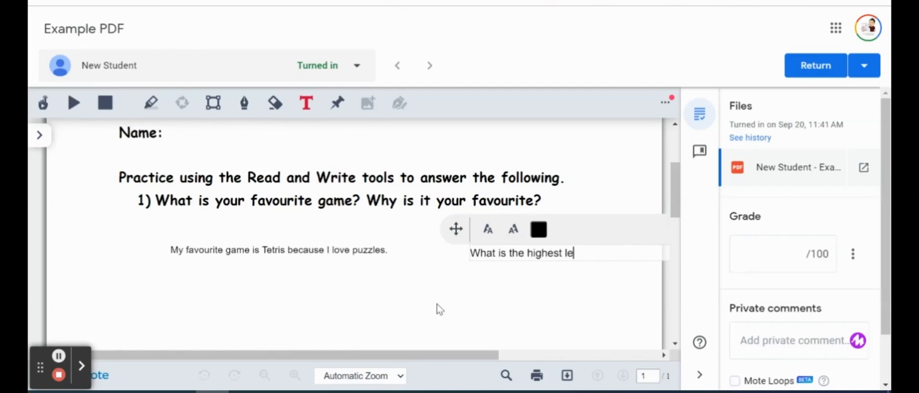
pyautogui.write('vel you have')
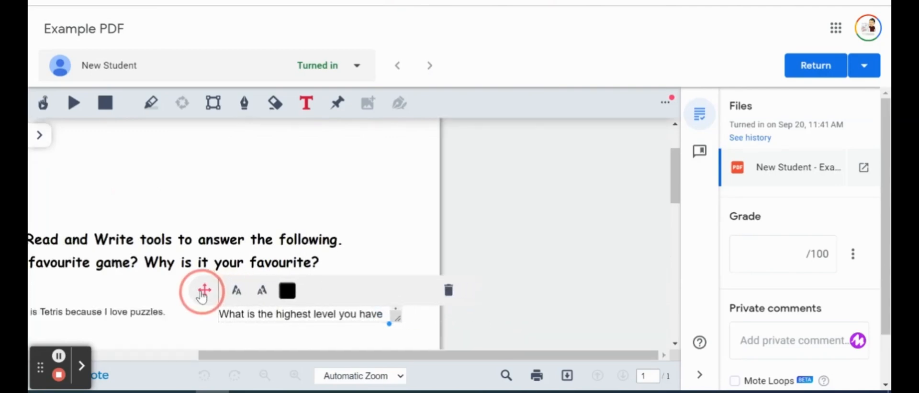
pyautogui.moveTo(202, 291); pyautogui.dragTo(188, 313)
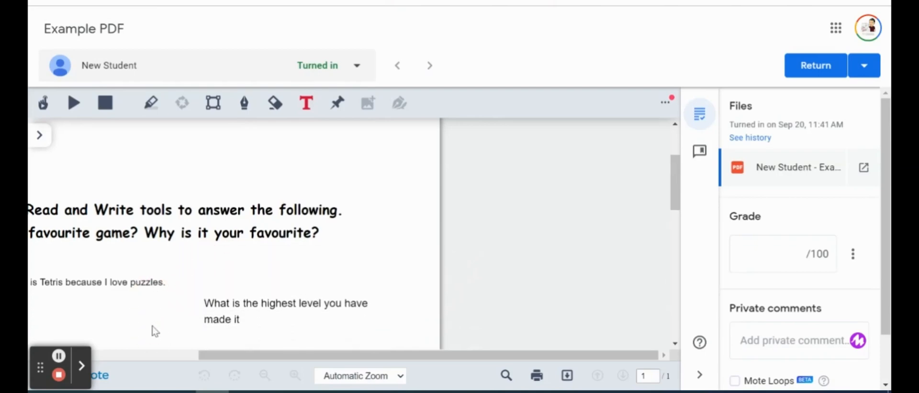
pyautogui.scroll(-3)
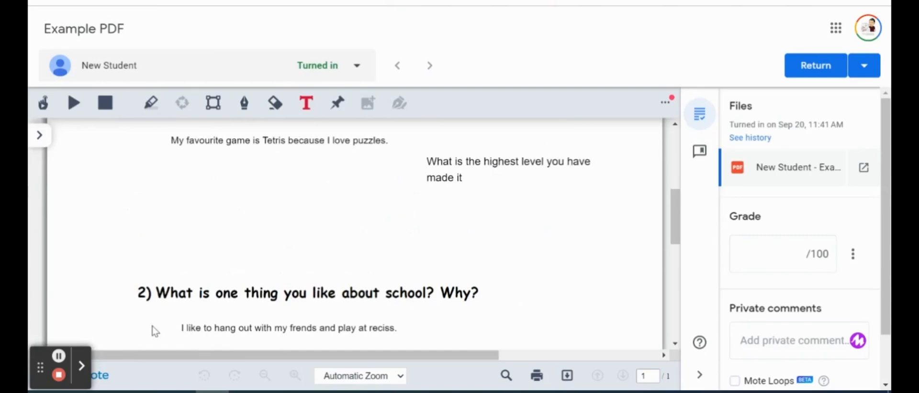
pyautogui.scroll(-3)
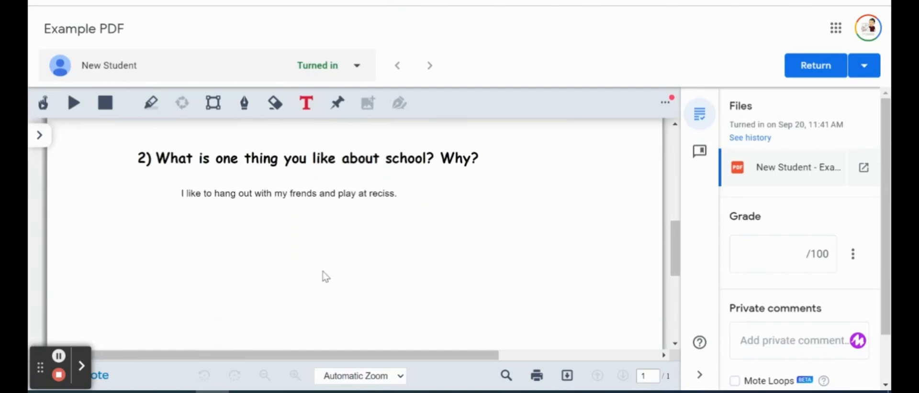
pyautogui.moveTo(247, 209)
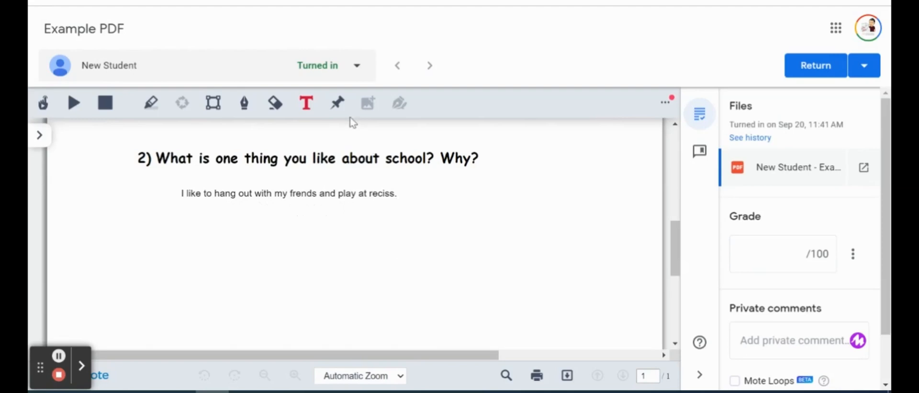
# - Pin "Please double check your spelling in your responses" below the school answer
pyautogui.click(305, 104)
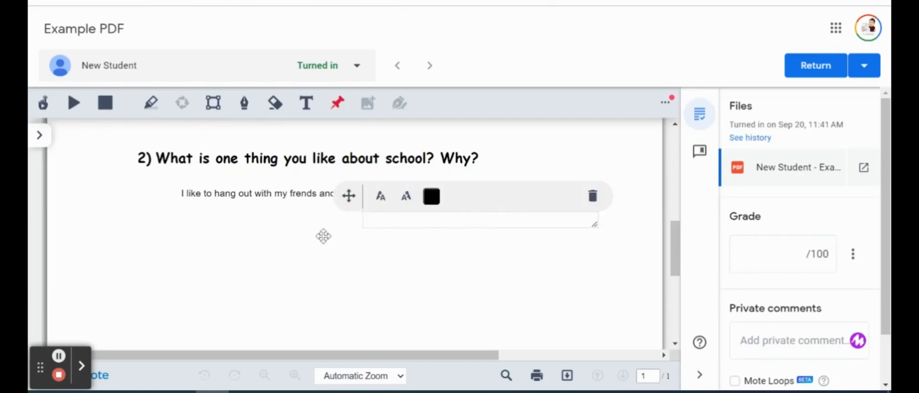
pyautogui.write('Please')
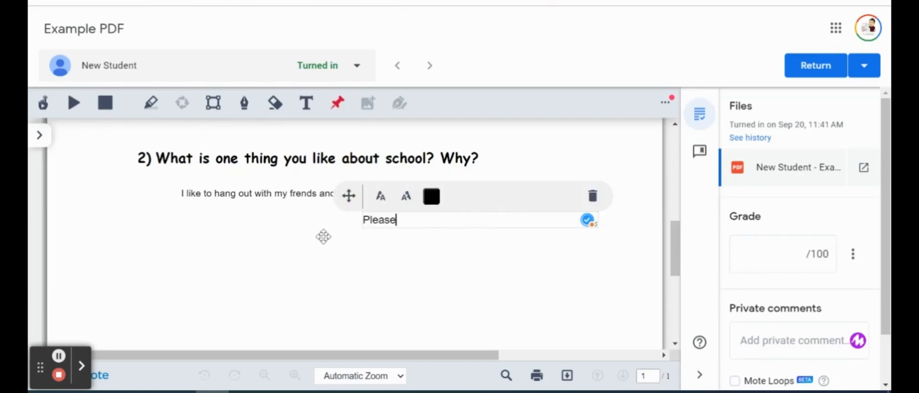
pyautogui.write('double check')
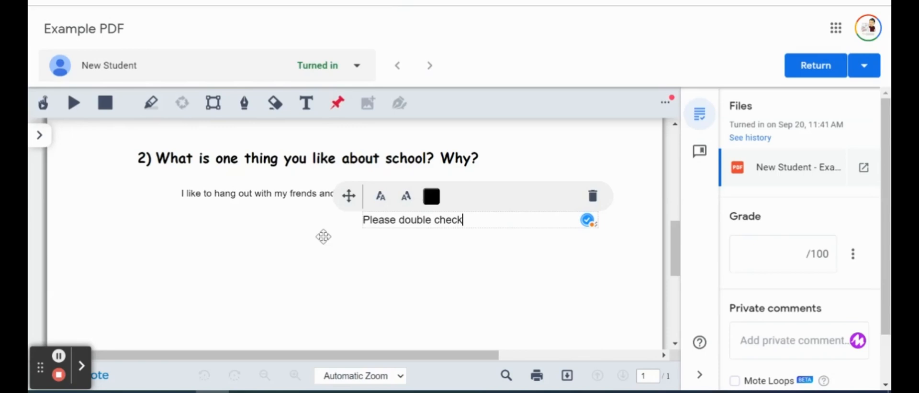
pyautogui.write('your spelling in your re')
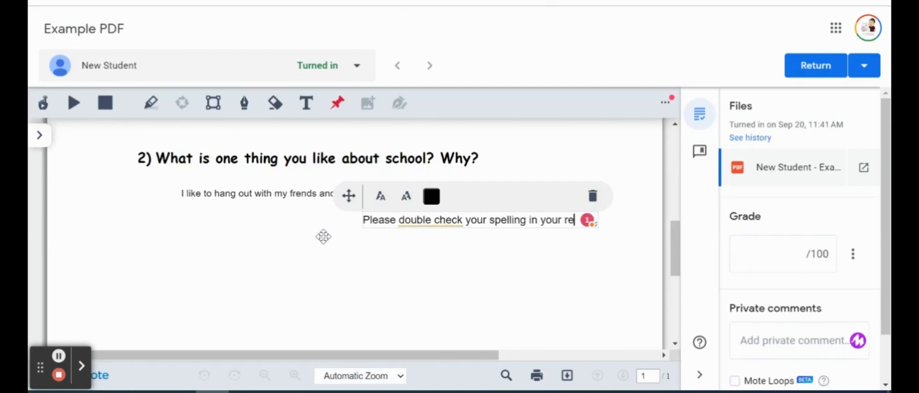
pyautogui.write('sponses')
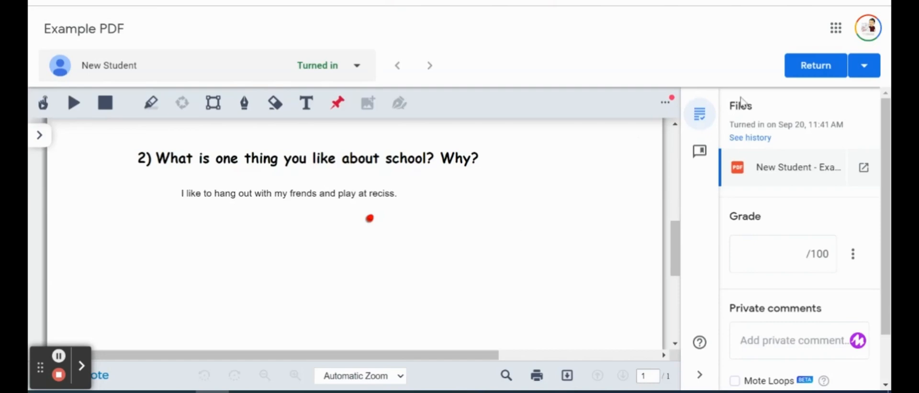
# - Return the annotated work to New Student and confirm, changing its status to Assigned
pyautogui.click(814, 65)
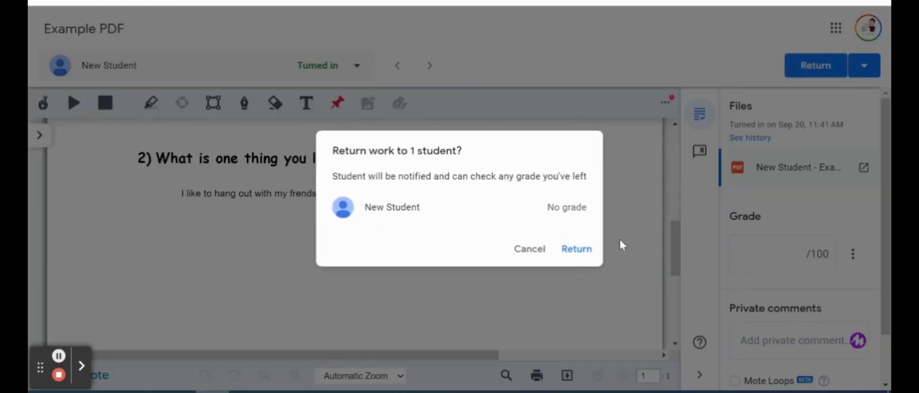
pyautogui.click(576, 248)
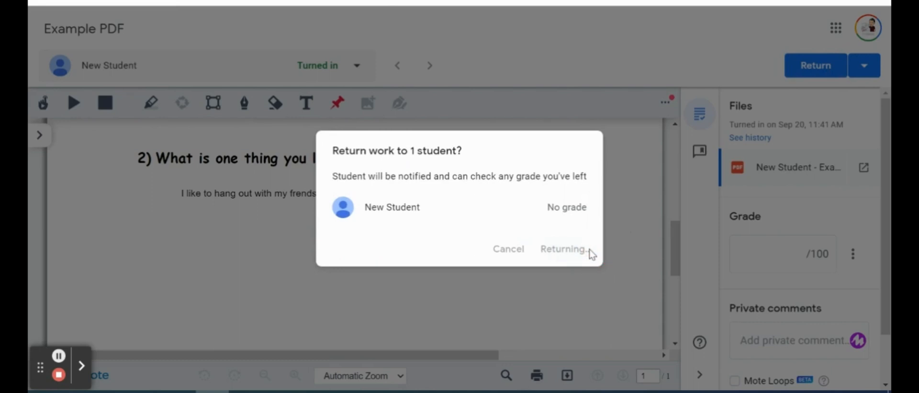
pyautogui.click(564, 248)
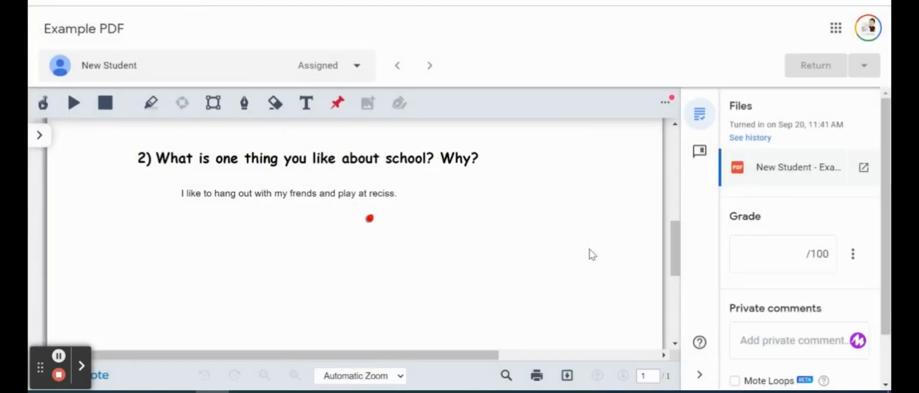